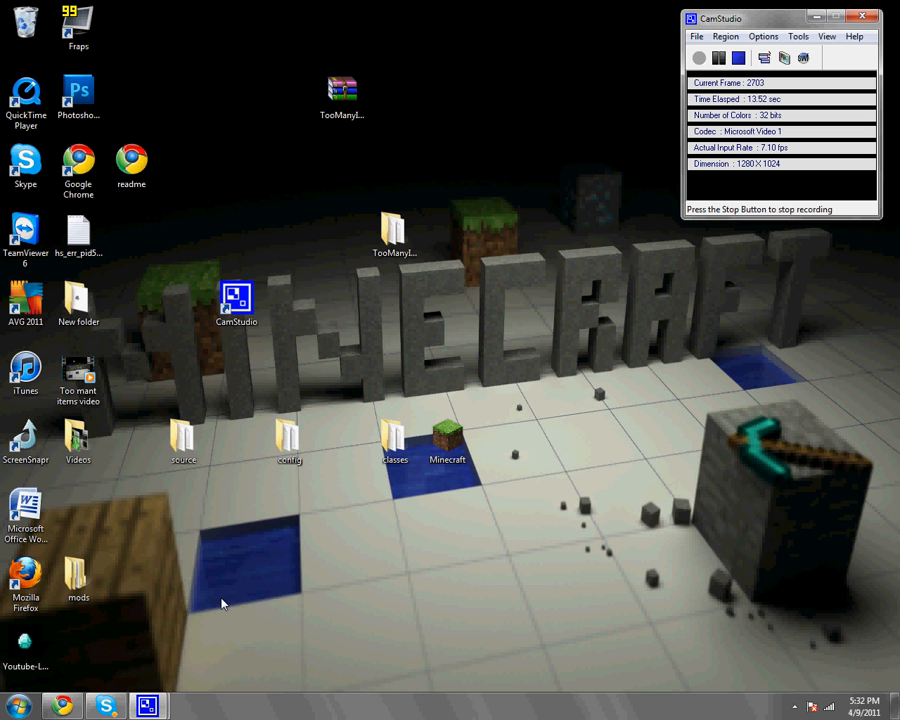
mouse_move(208, 582)
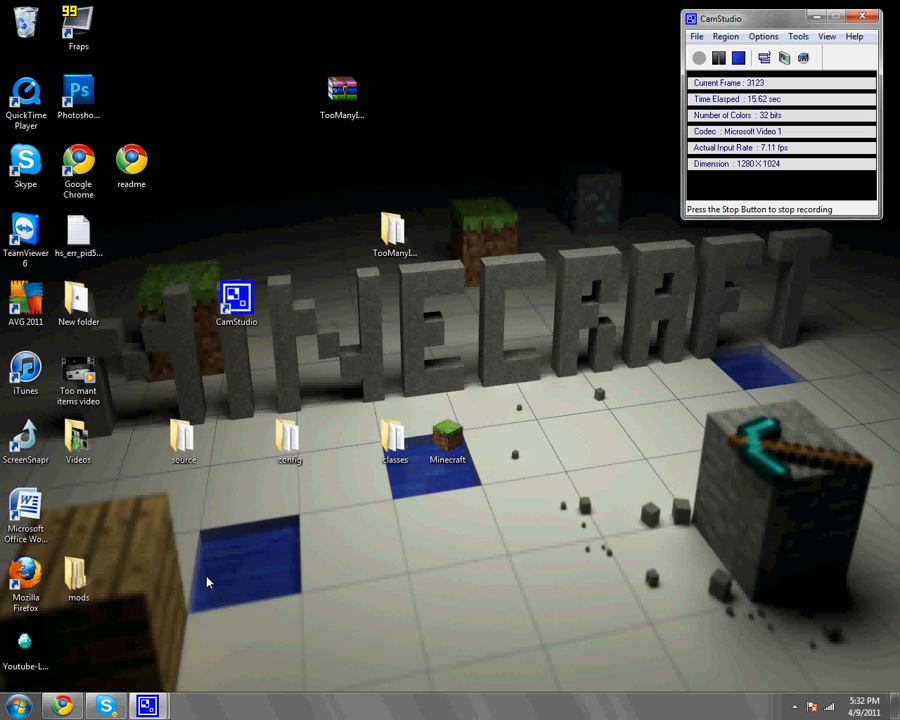
mouse_move(84, 666)
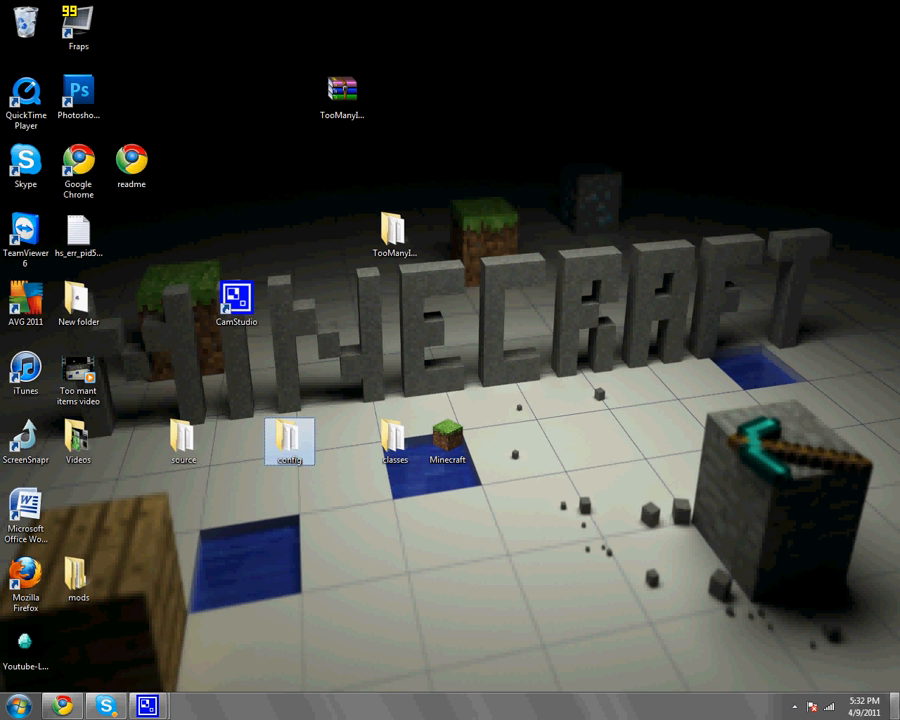
mouse_move(184, 442)
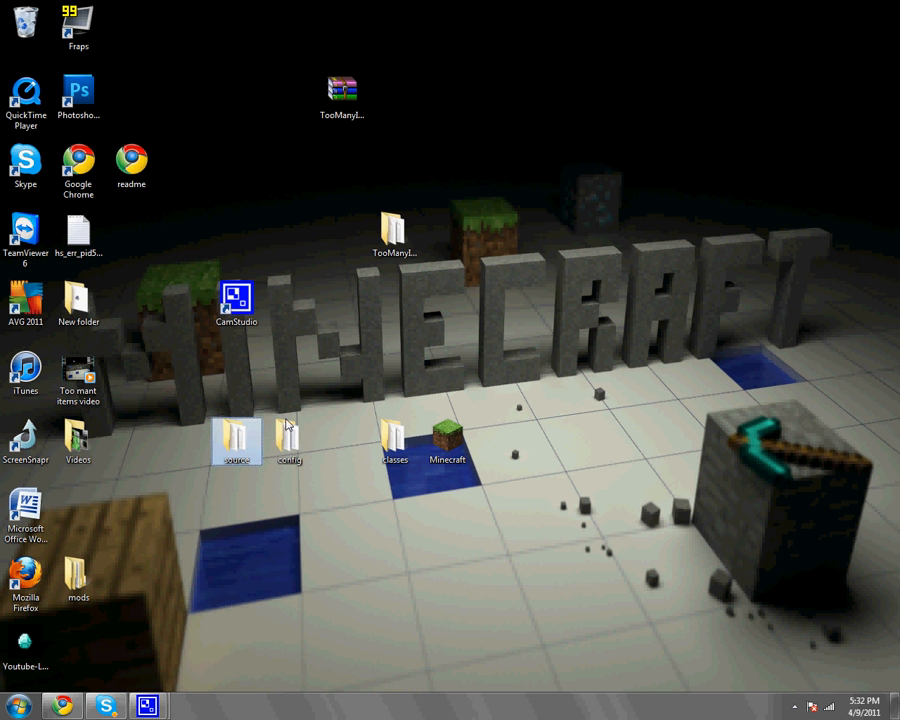
Copy all the class files from the classes folder on the desktop.
left_click(394, 440)
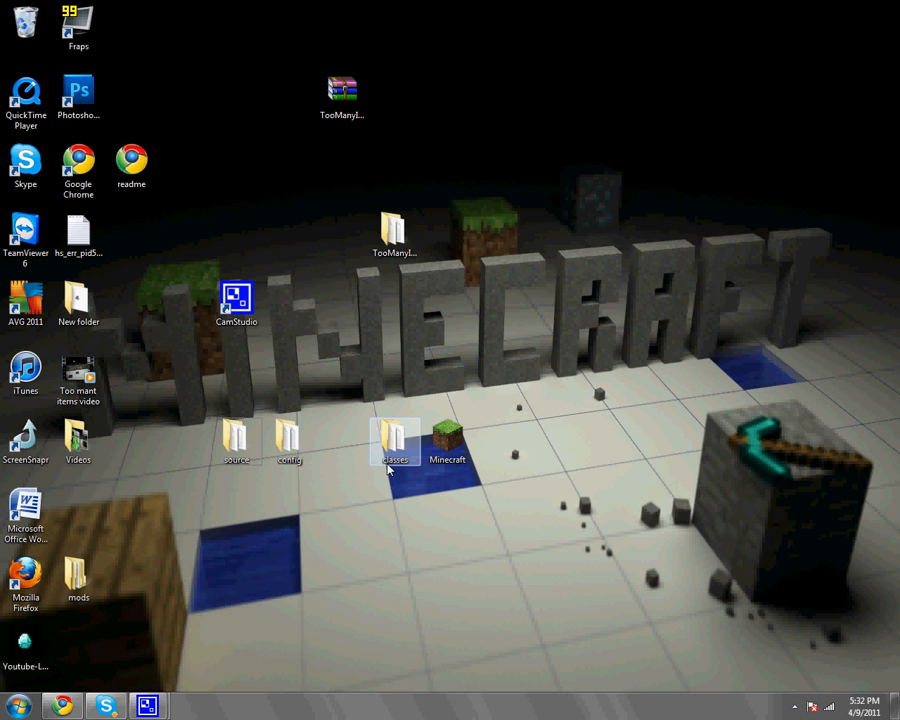
double_click(392, 440)
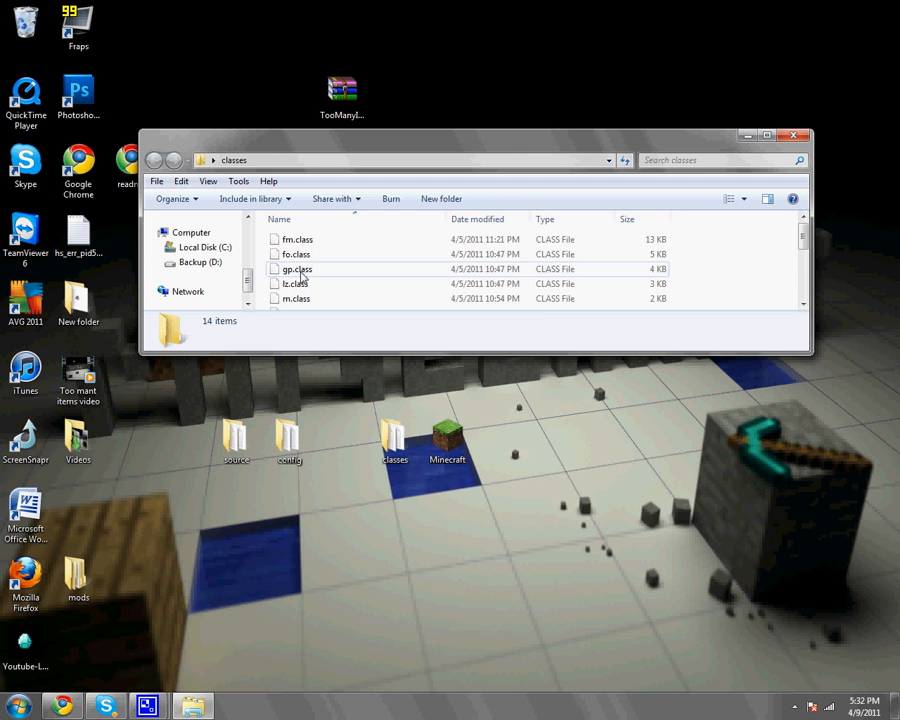
key("ctrl+a")
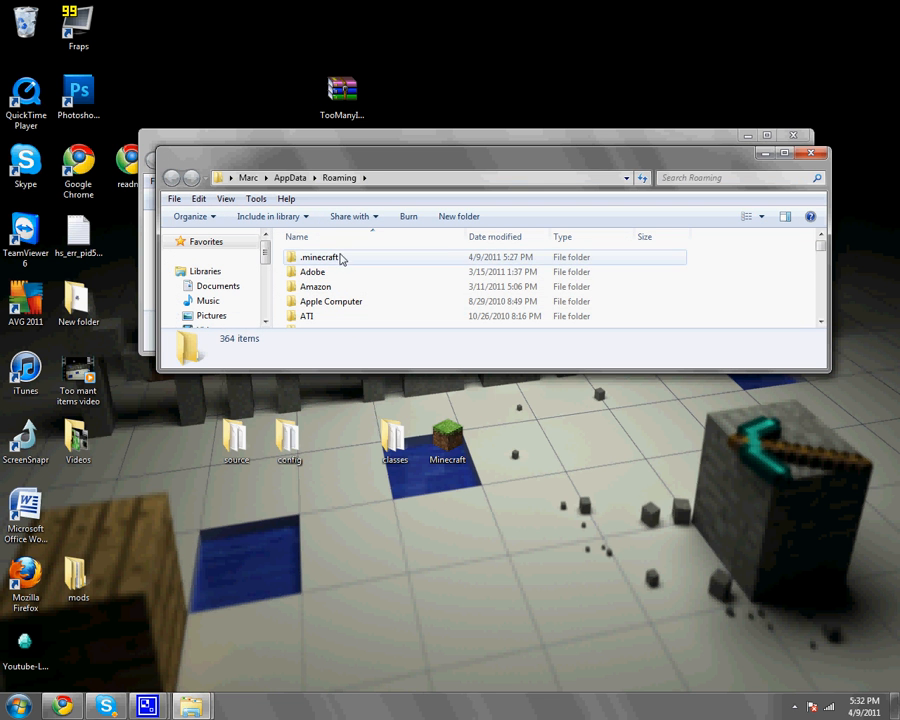
Add the copied class files into .minecraft\bin\minecraft.jar via WinRAR and close the archive.
double_click(316, 256)
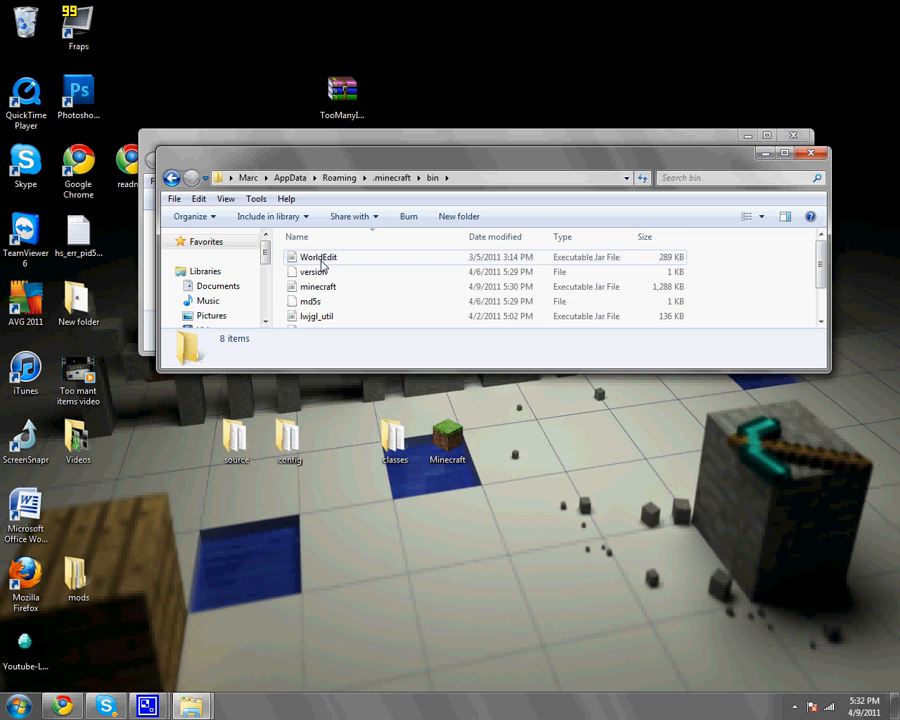
right_click(316, 286)
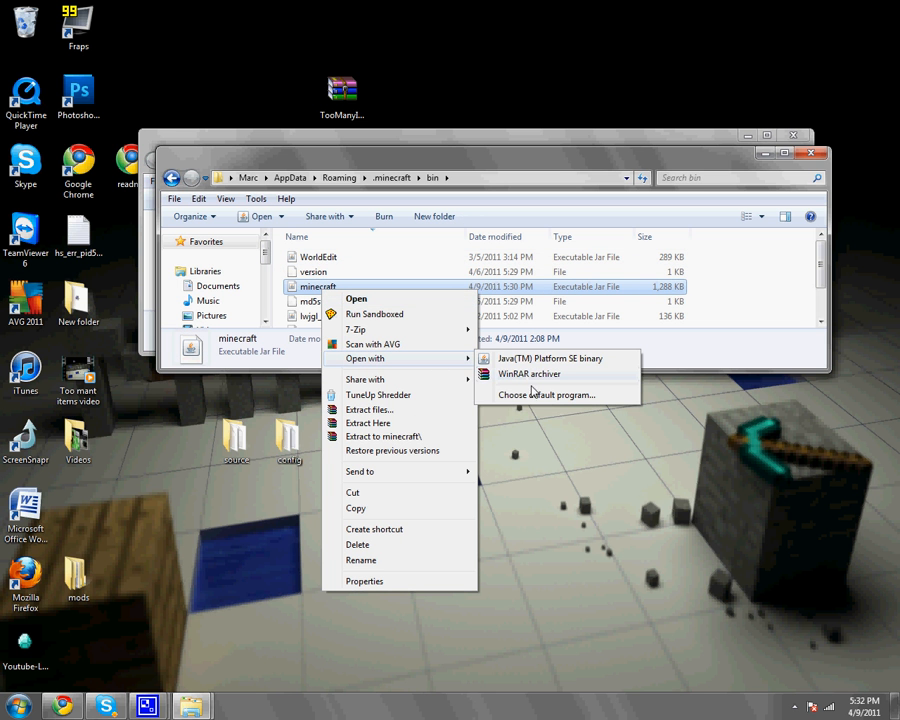
left_click(528, 374)
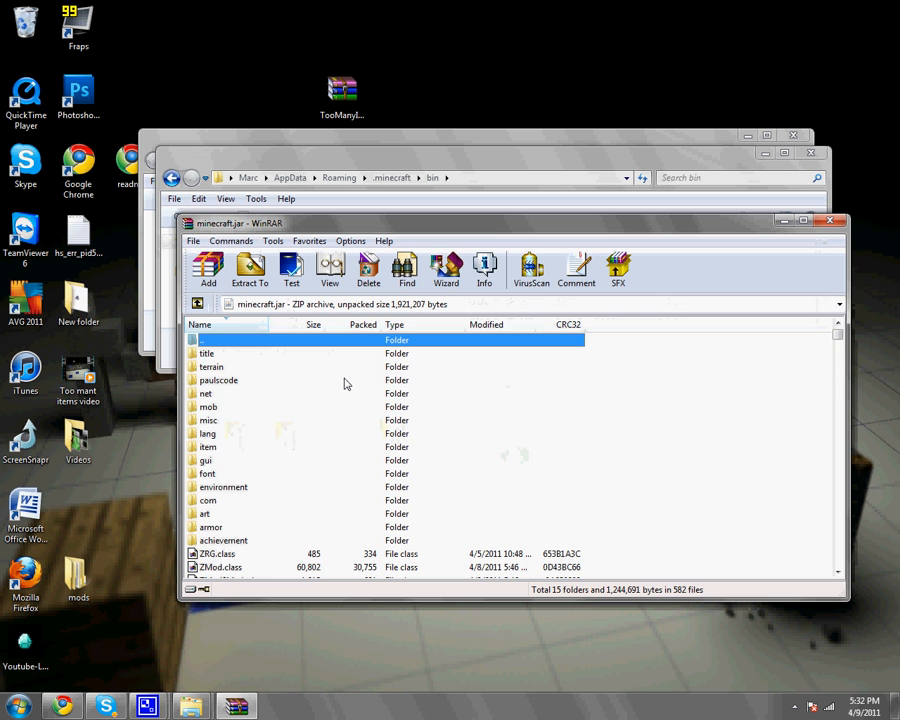
scroll("down", 3)
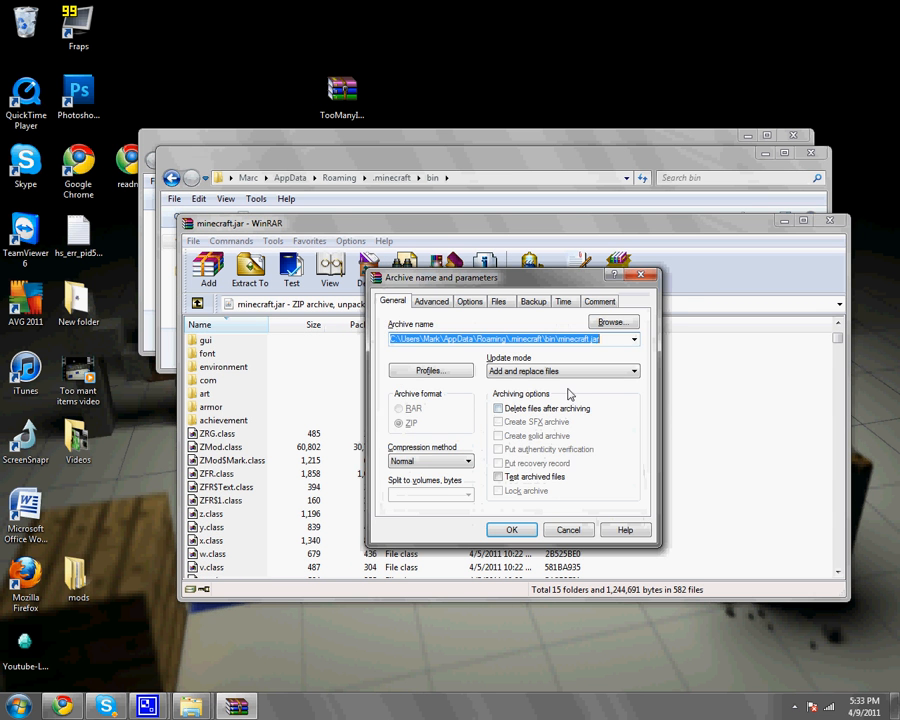
left_click(512, 528)
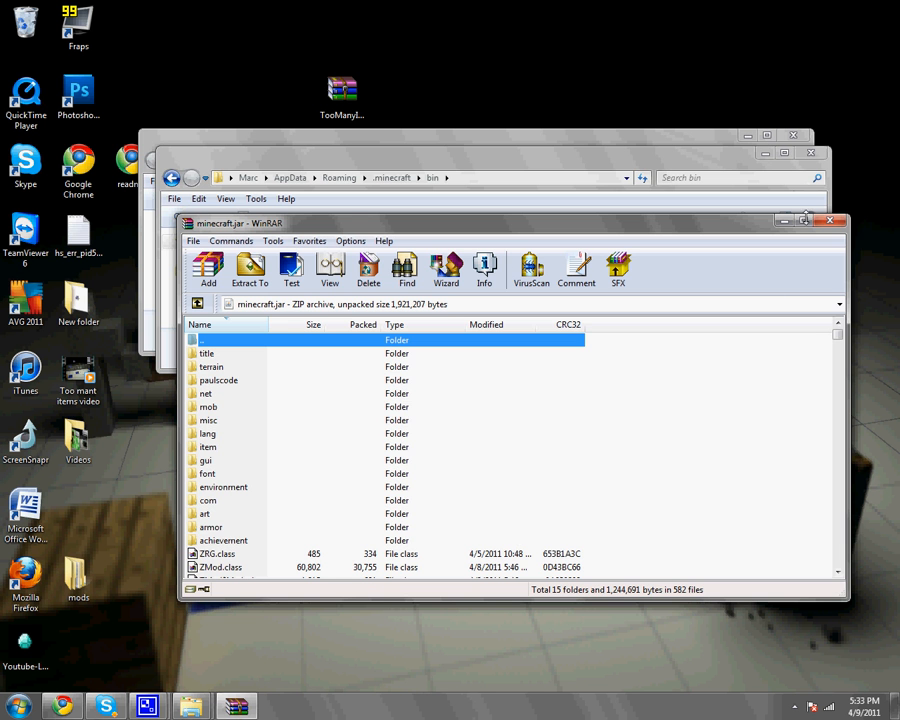
left_click(828, 220)
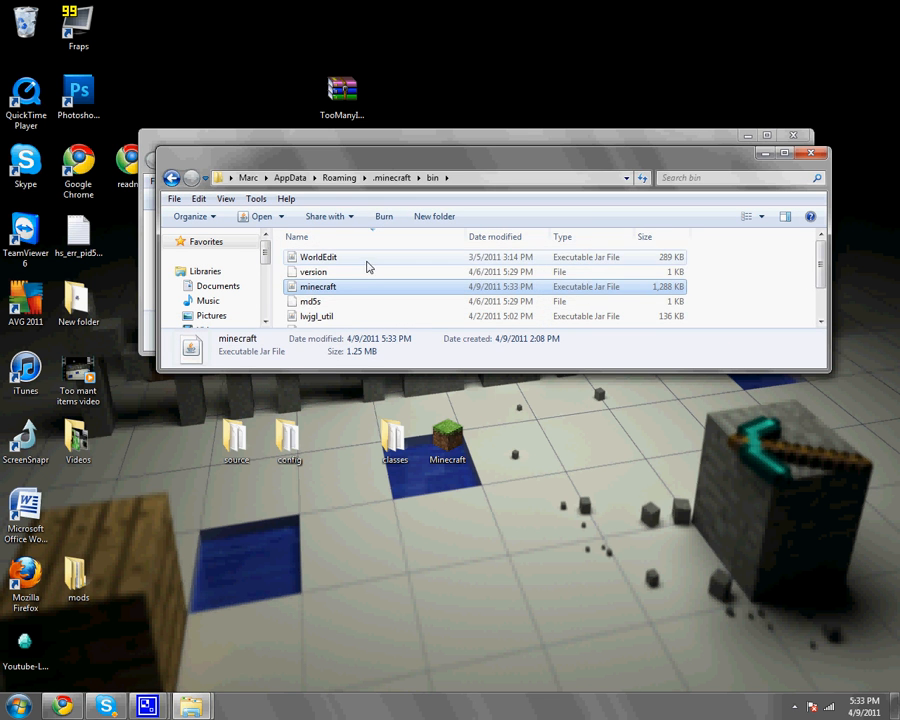
Create a mods folder inside .minecraft and enter it.
left_click(392, 176)
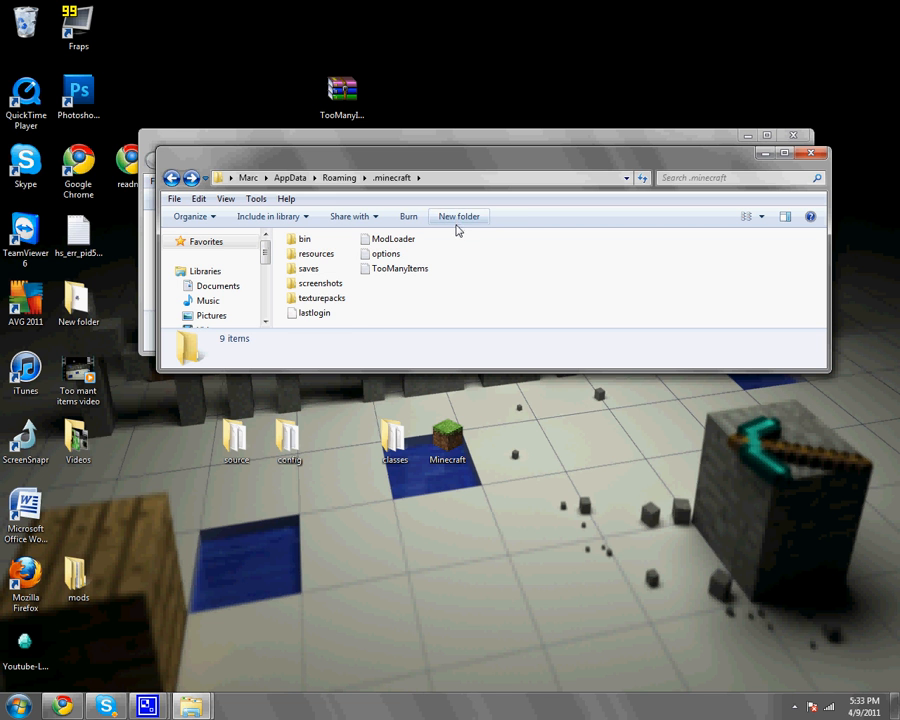
left_click(458, 216)
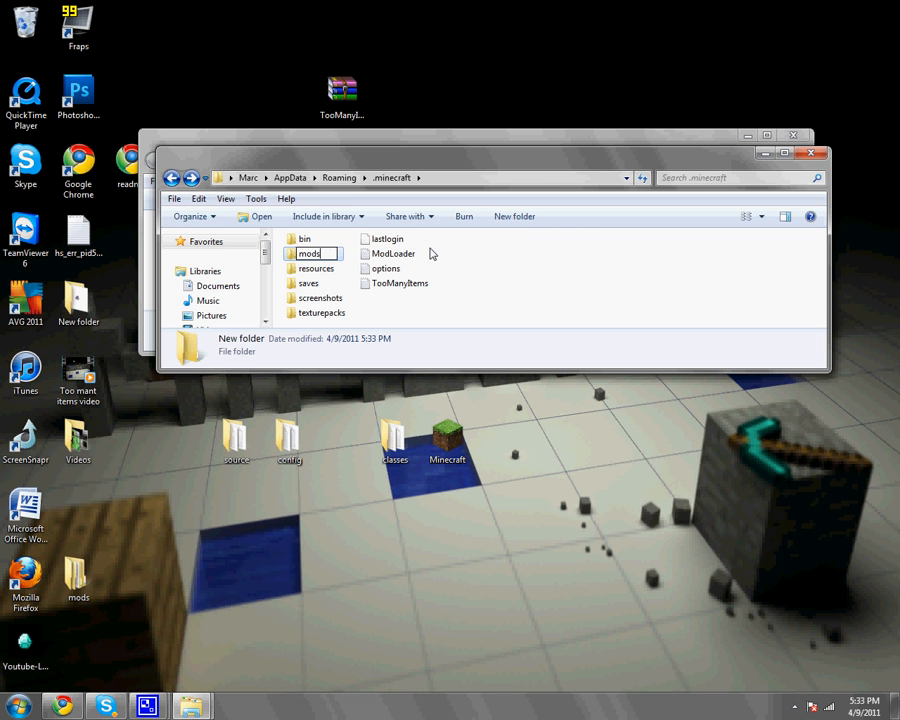
double_click(308, 252)
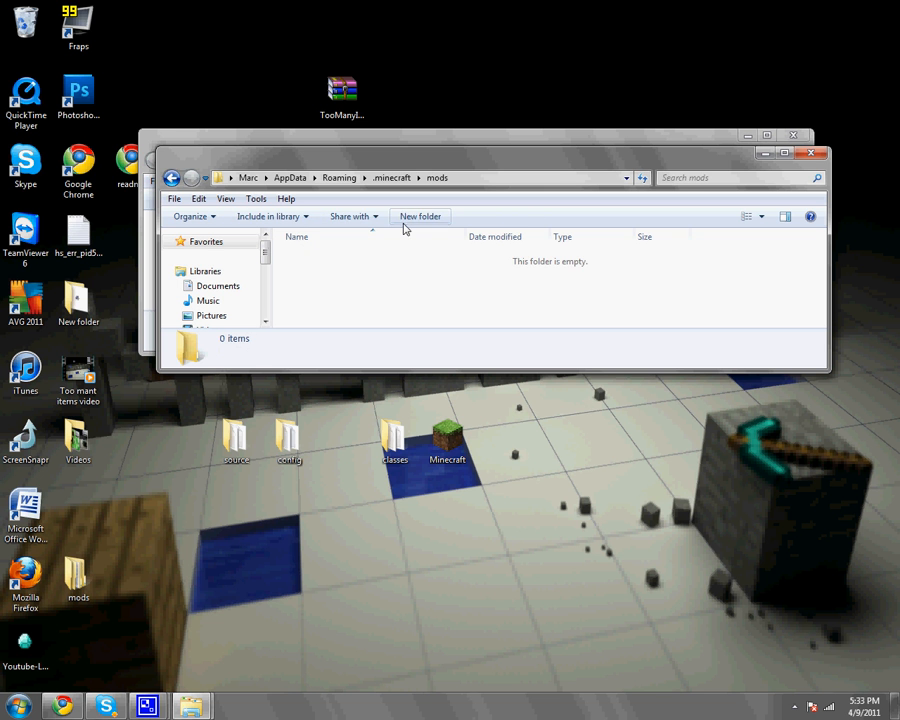
Create the zombe folder inside mods and select its config file.
left_click(420, 216)
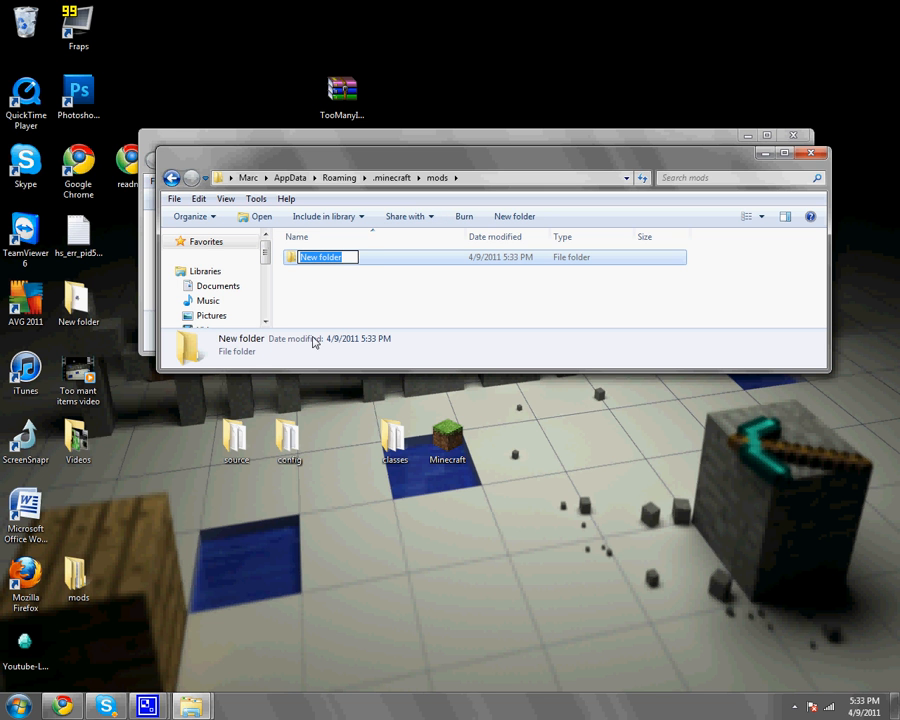
type("zombe")
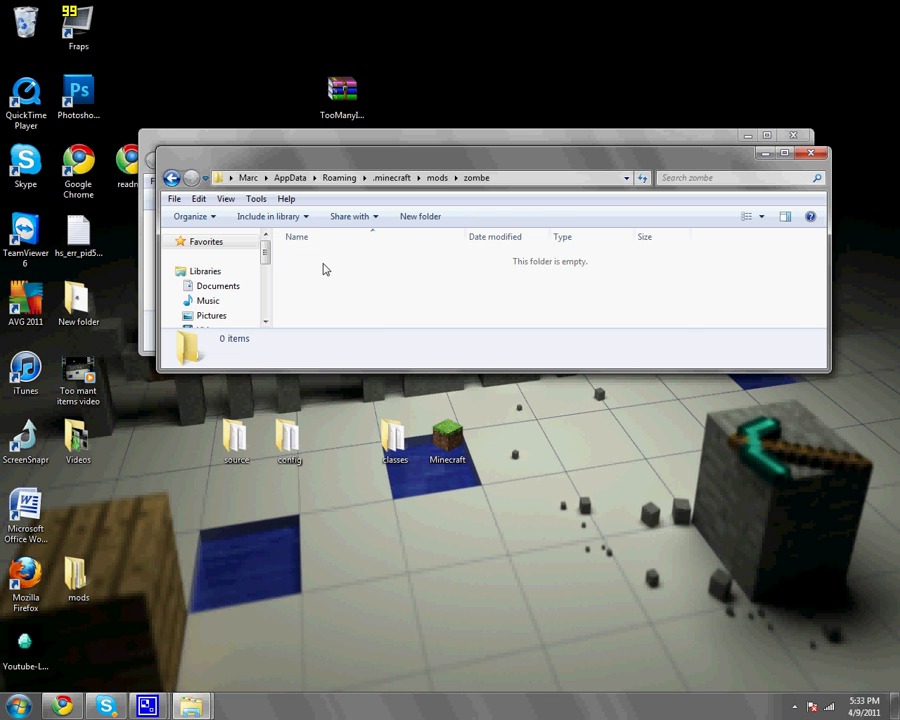
left_click(308, 272)
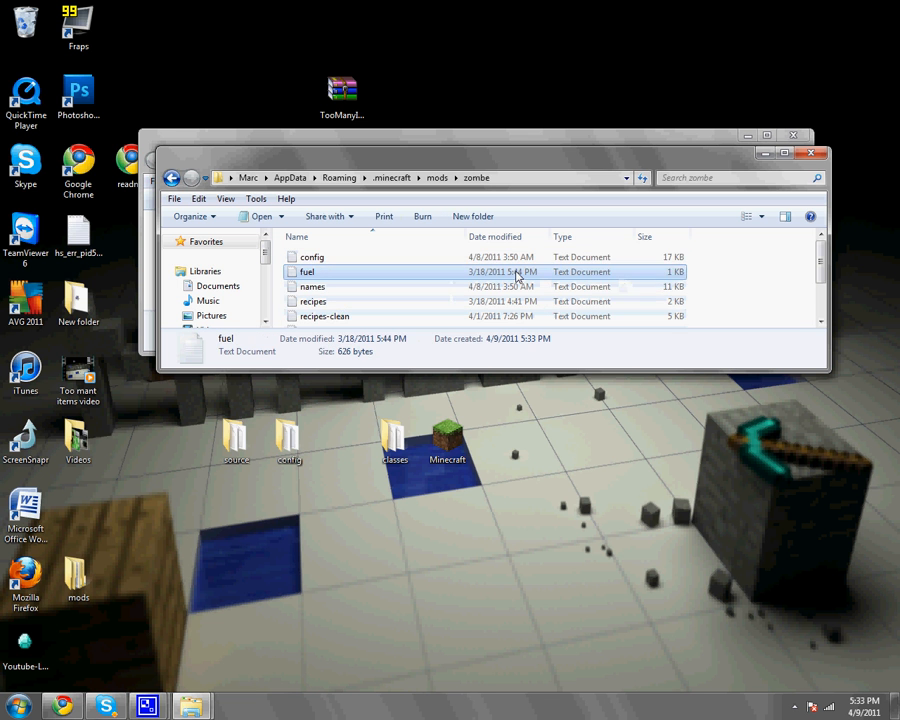
left_click(312, 256)
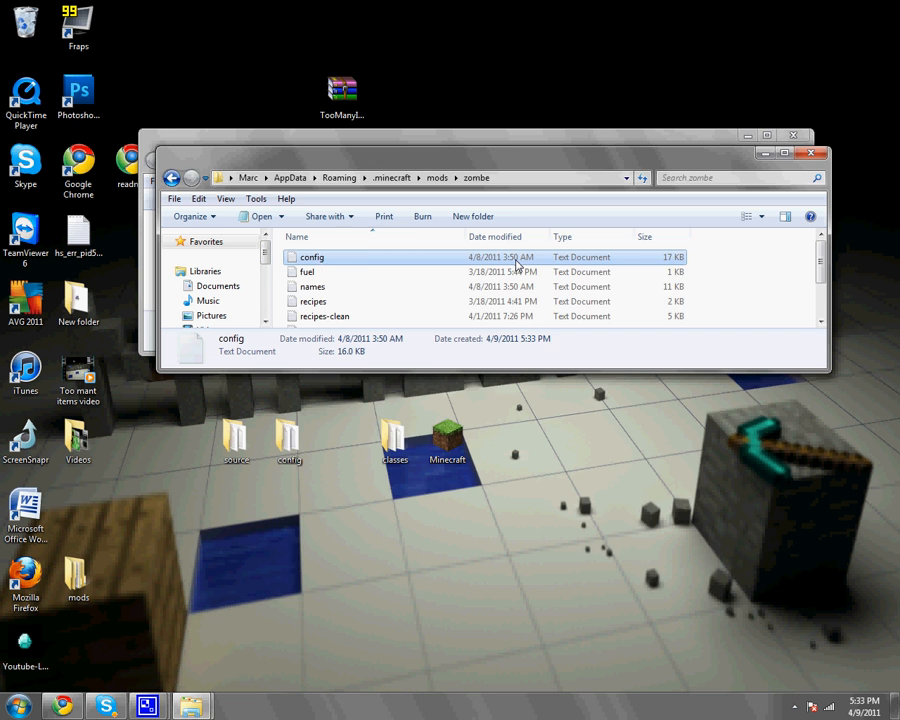
Edit the zombe config so modFlyEnabled = yes is uncommented, then save and close it.
double_click(312, 256)
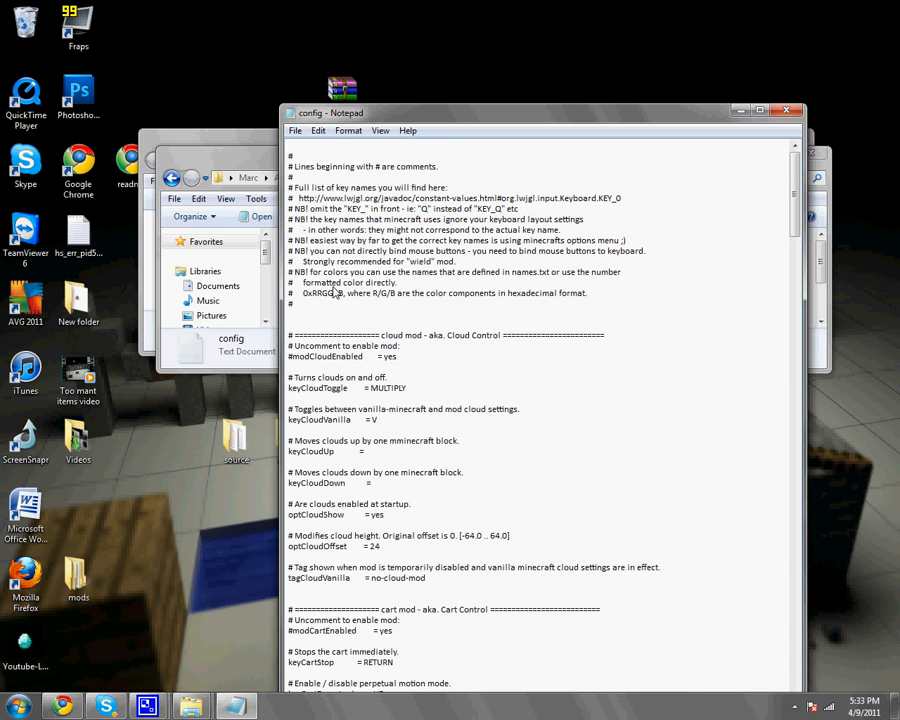
scroll("down", 3)
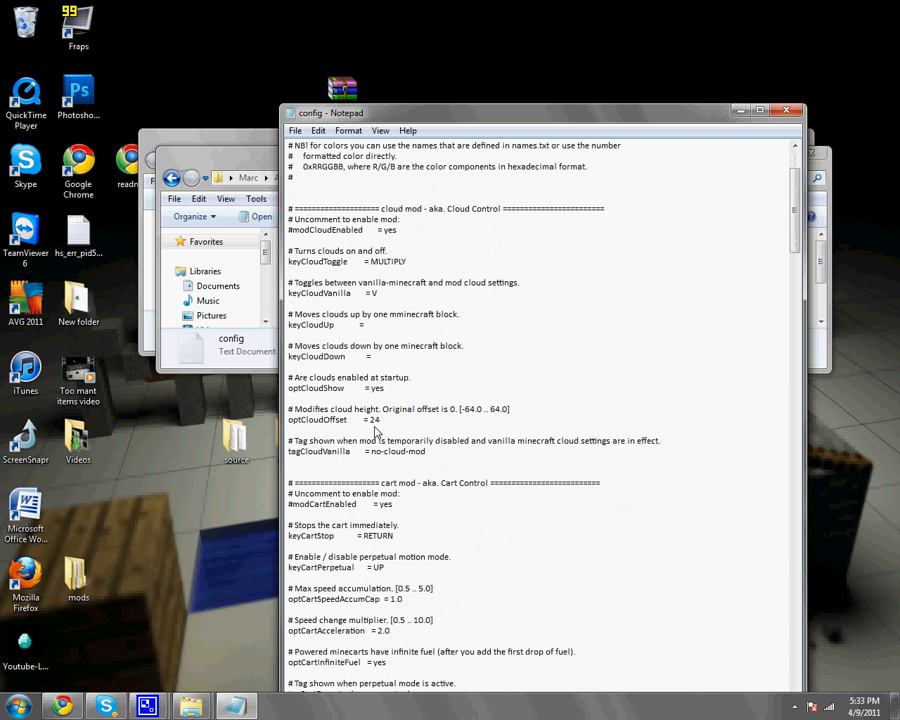
scroll("down", 3)
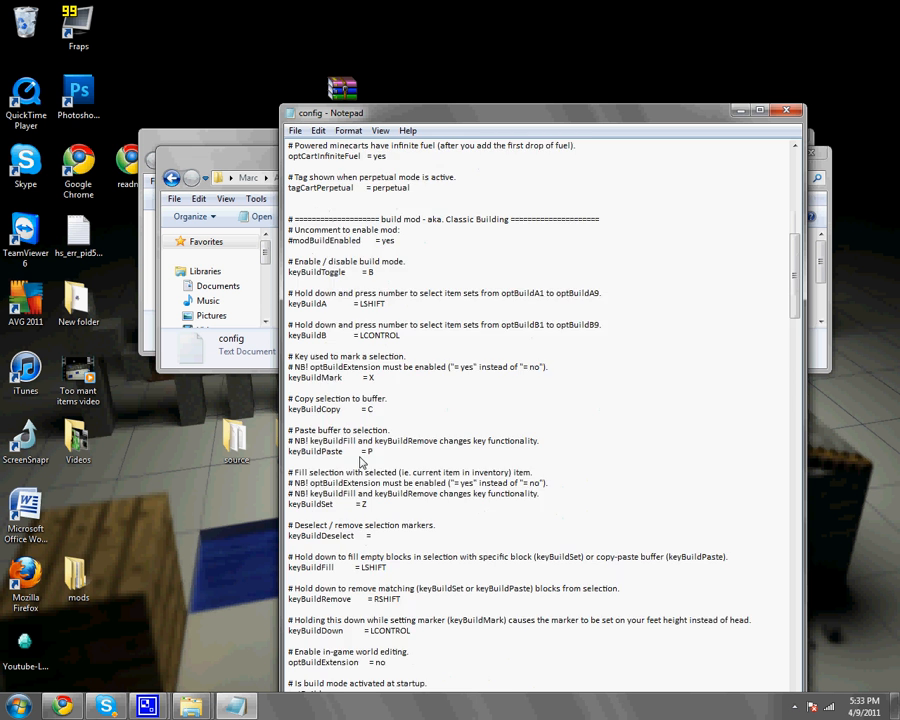
scroll("down", 3)
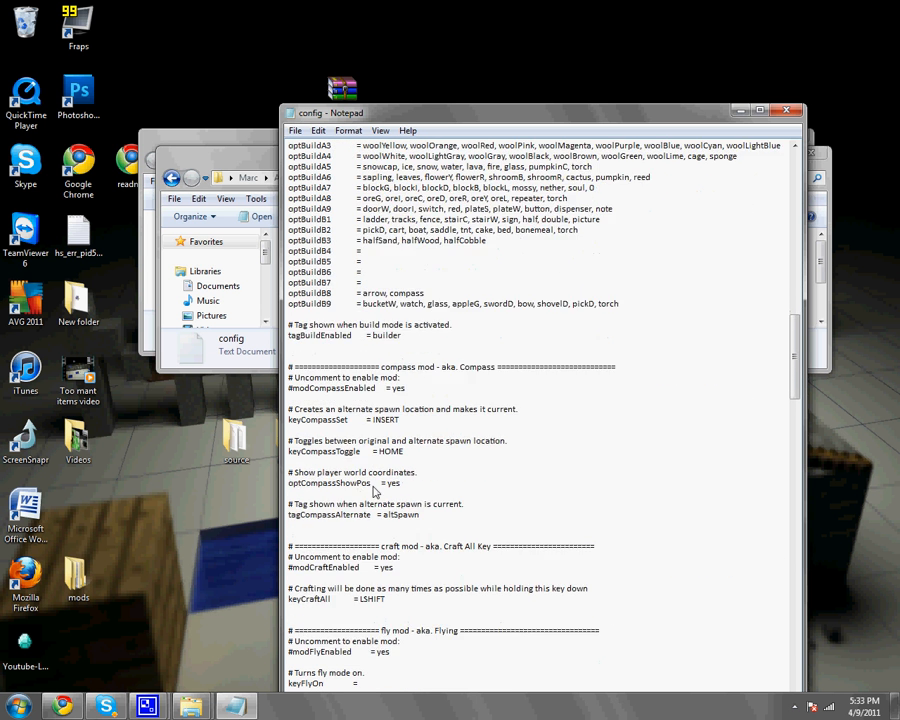
scroll("down", 3)
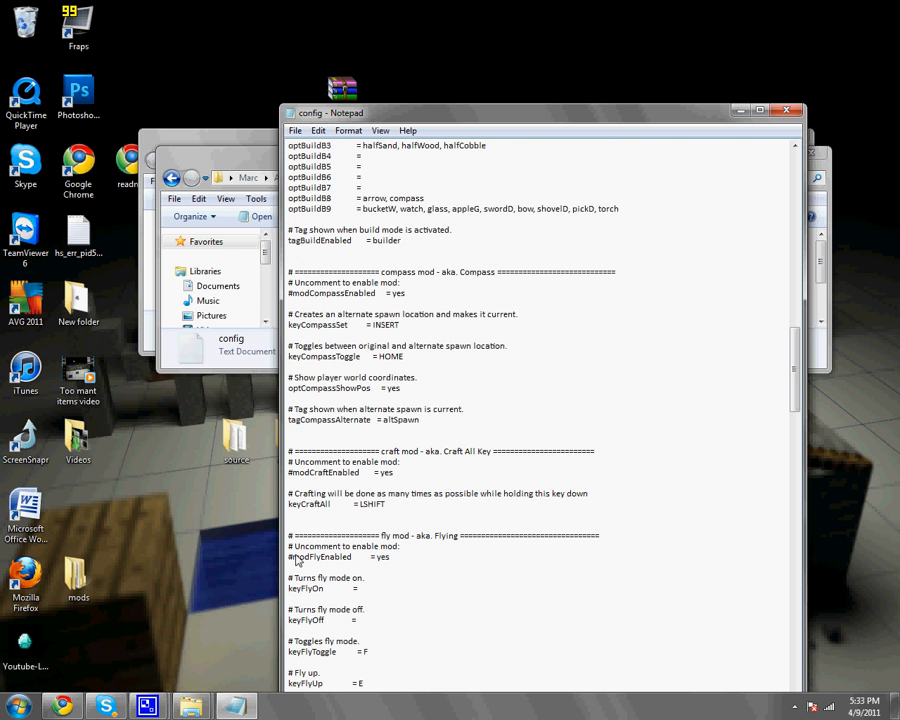
mouse_move(296, 564)
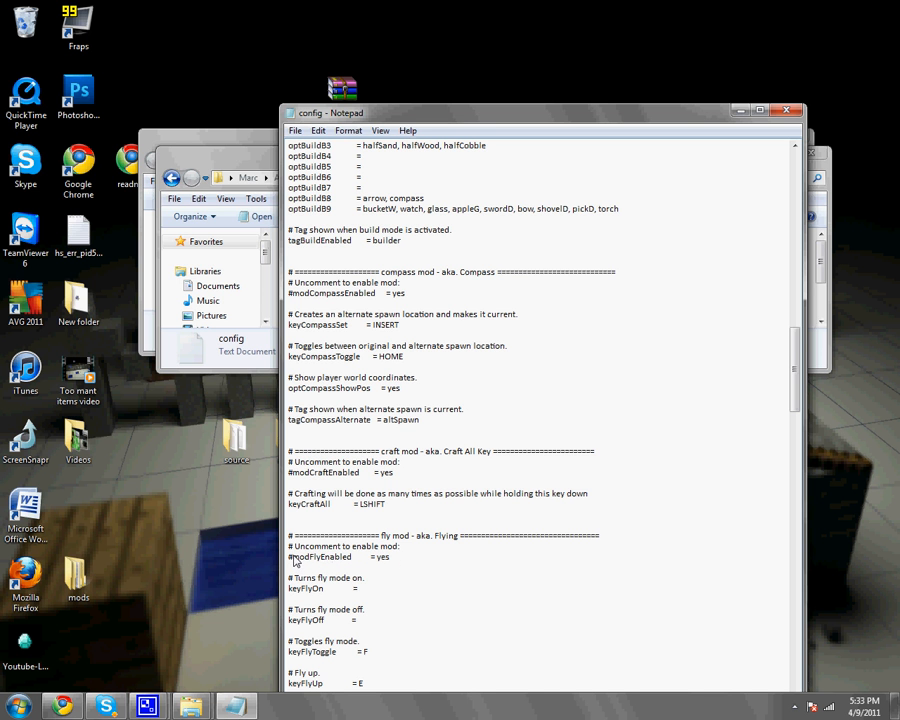
mouse_move(320, 560)
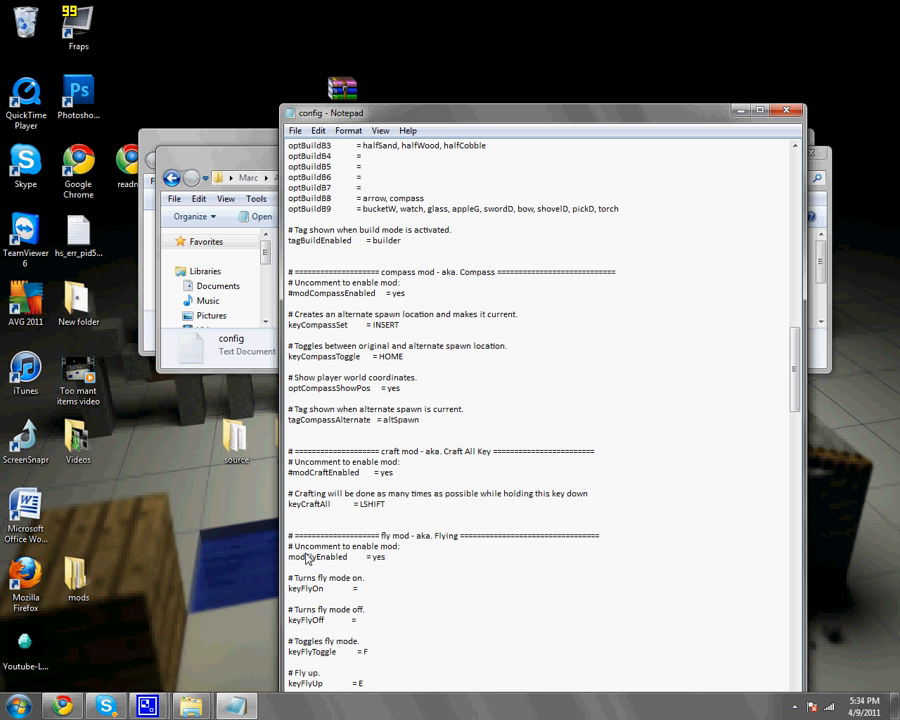
left_click(296, 130)
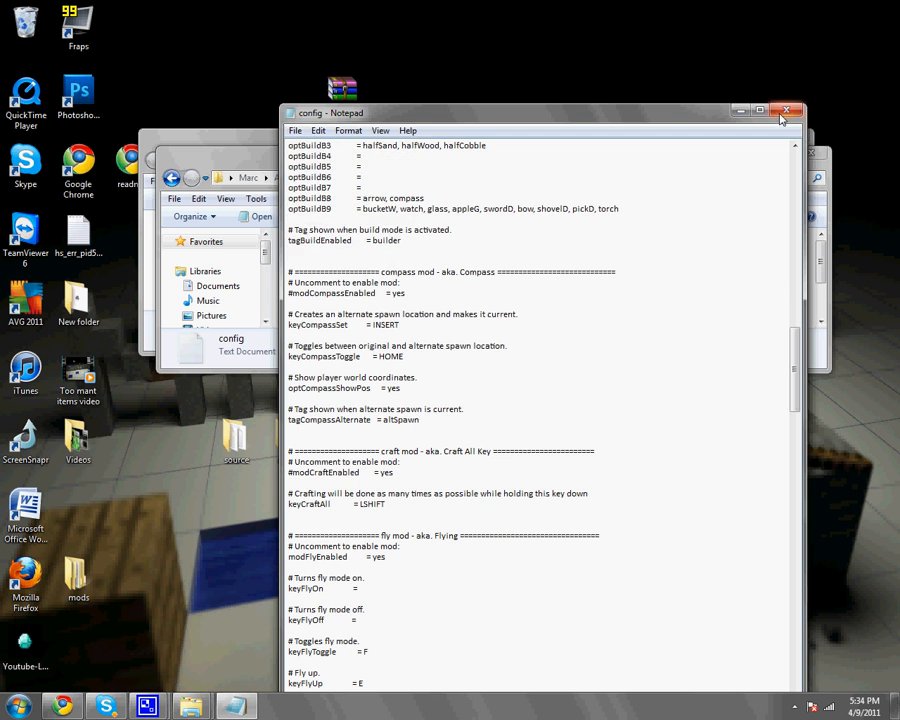
left_click(788, 108)
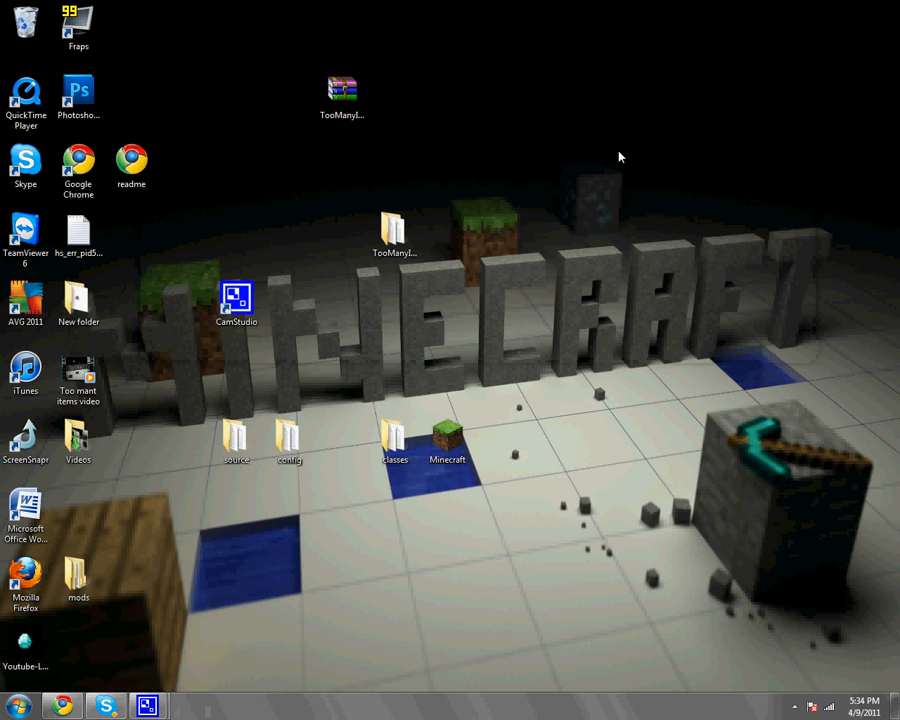
Launch Minecraft from the desktop shortcut and log in.
left_click(444, 436)
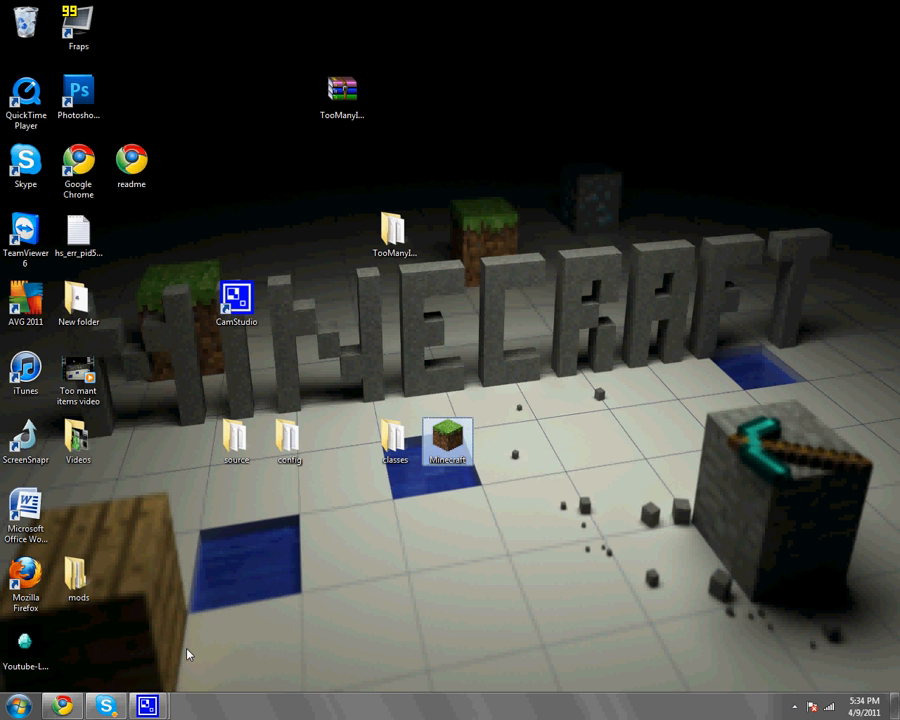
double_click(446, 434)
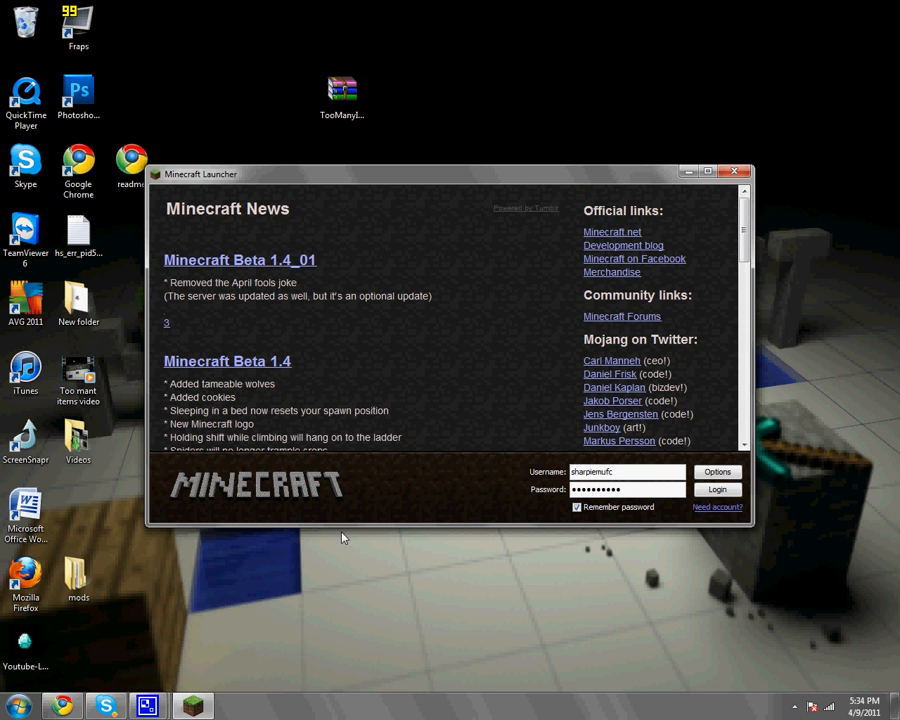
left_click(716, 488)
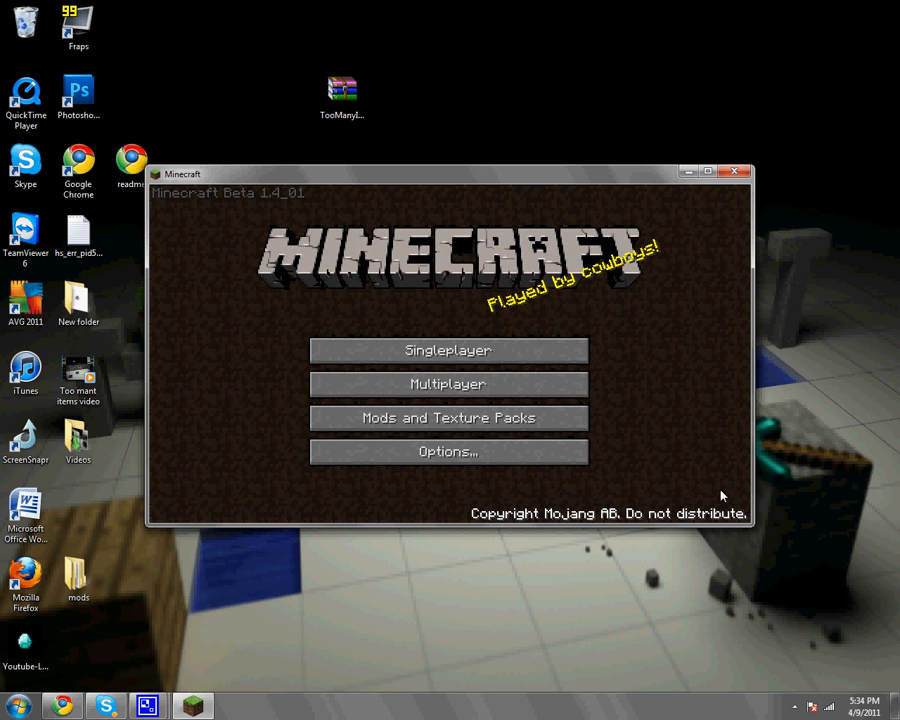
Reach the singleplayer world list and play the saved world Legit.
left_click(448, 384)
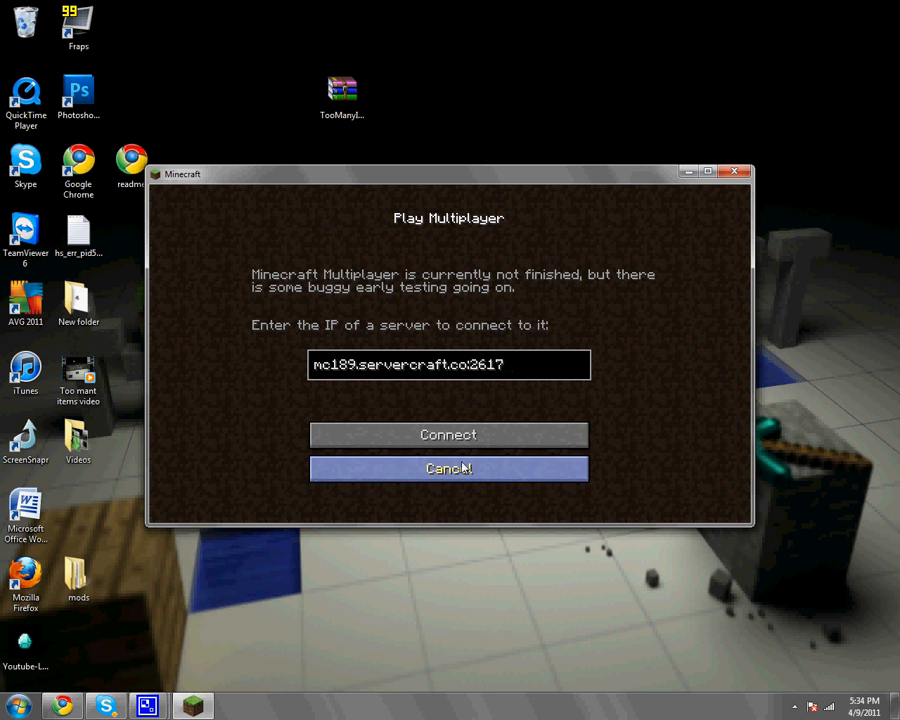
left_click(448, 468)
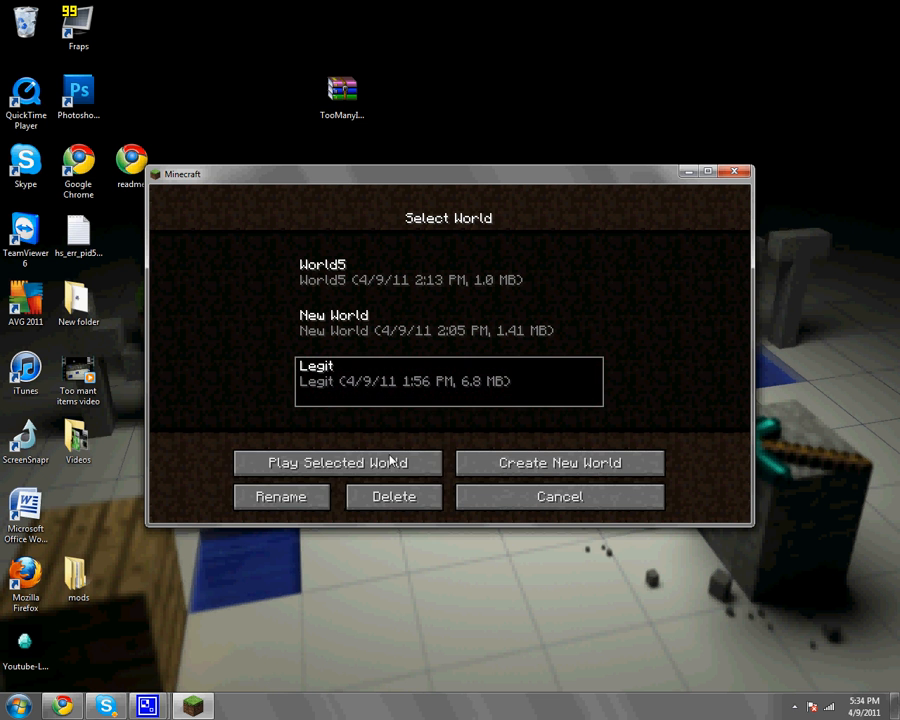
left_click(336, 462)
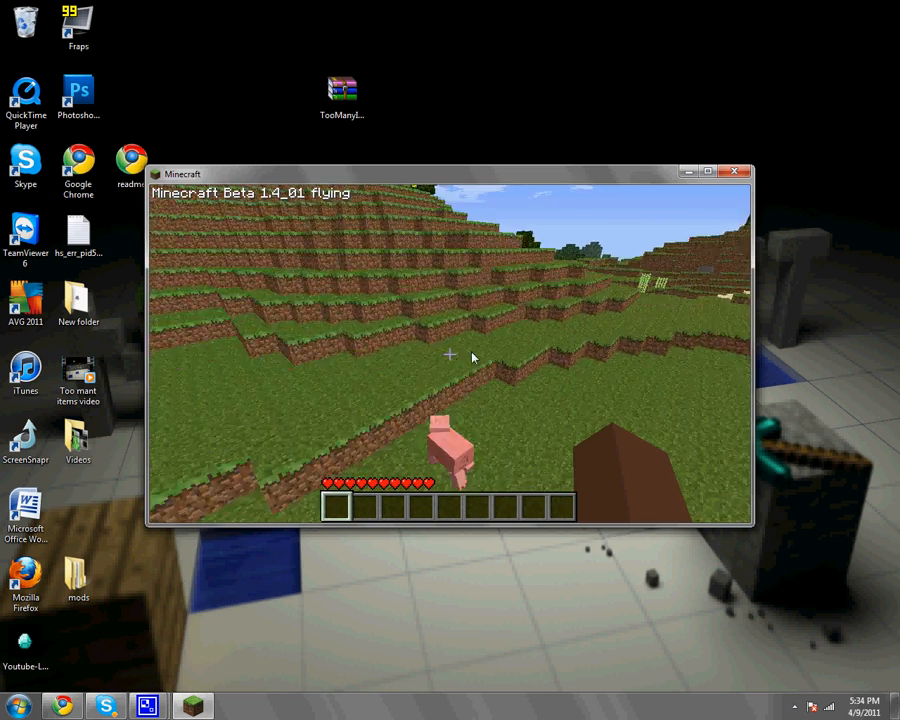
mouse_move(450, 360)
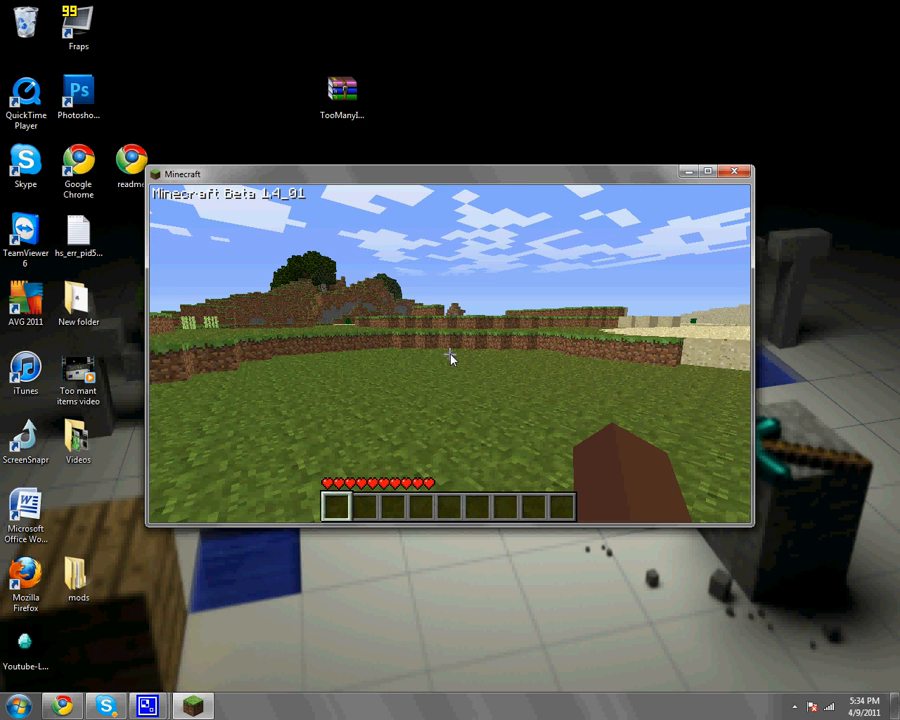